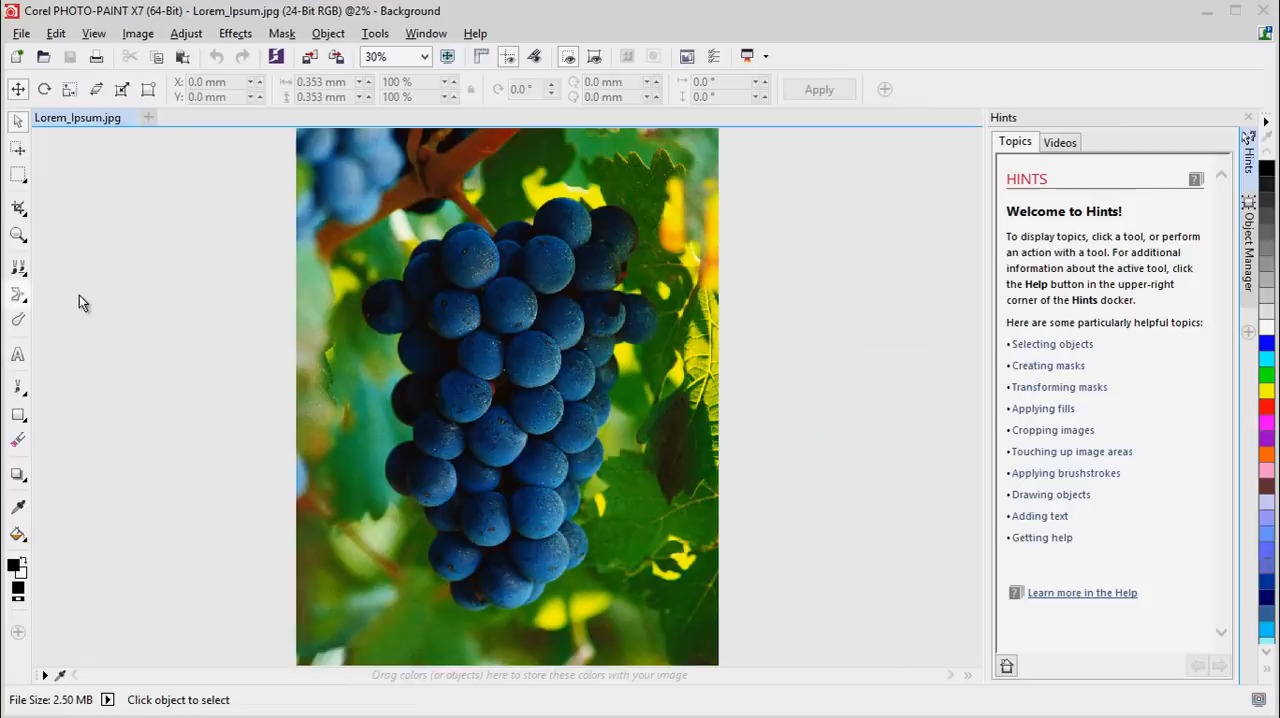
mouse_move(50, 324)
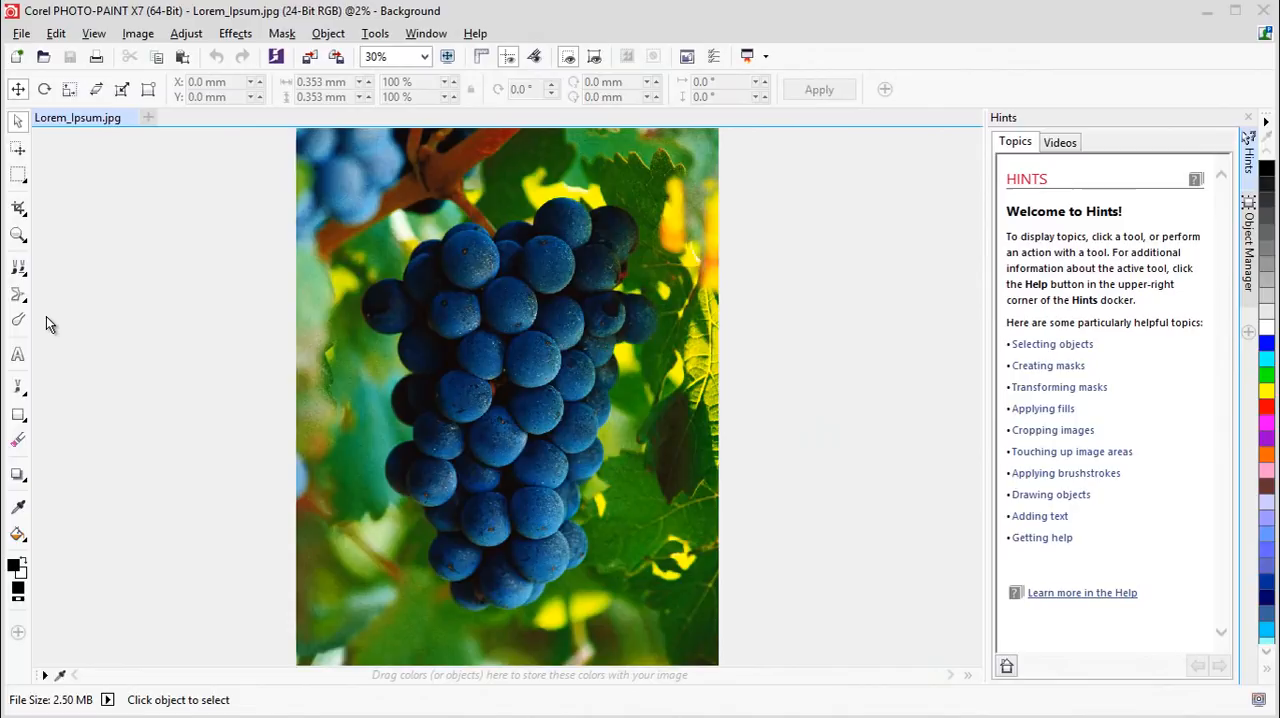
- Reveal the liquid distortion flyout to reach the Liquid Smear tool
left_click(18, 294)
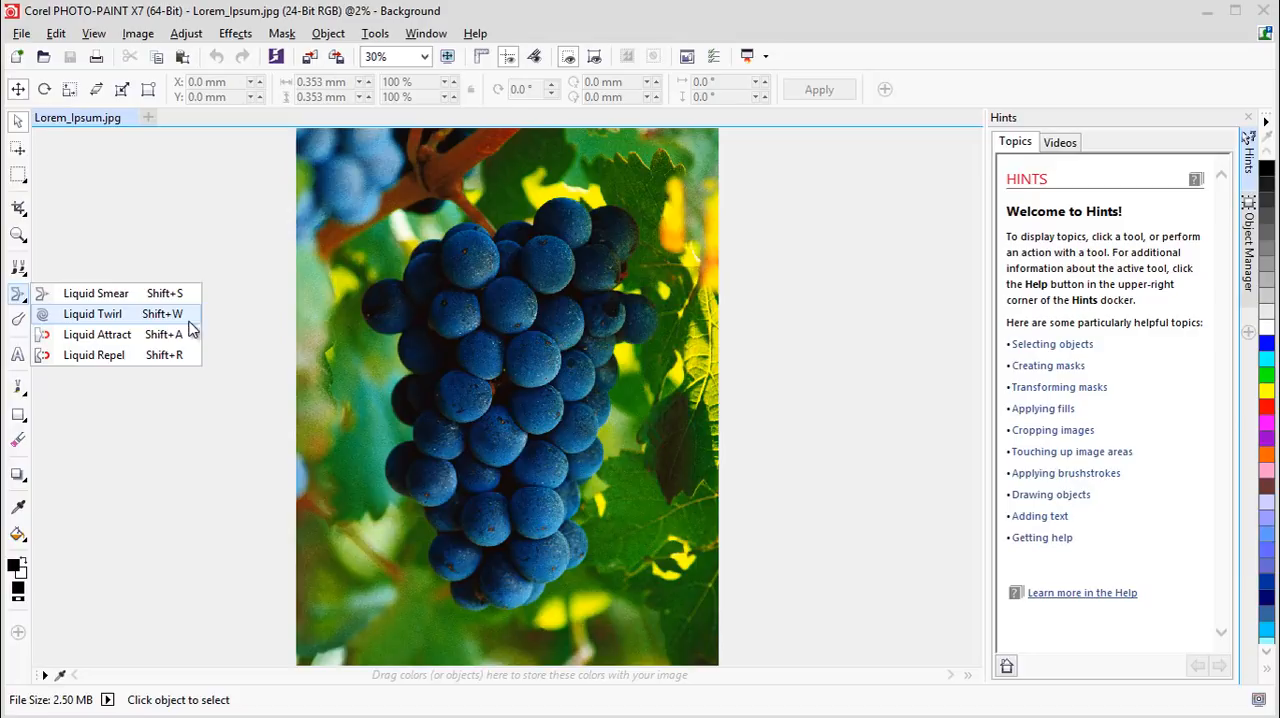
mouse_move(94, 354)
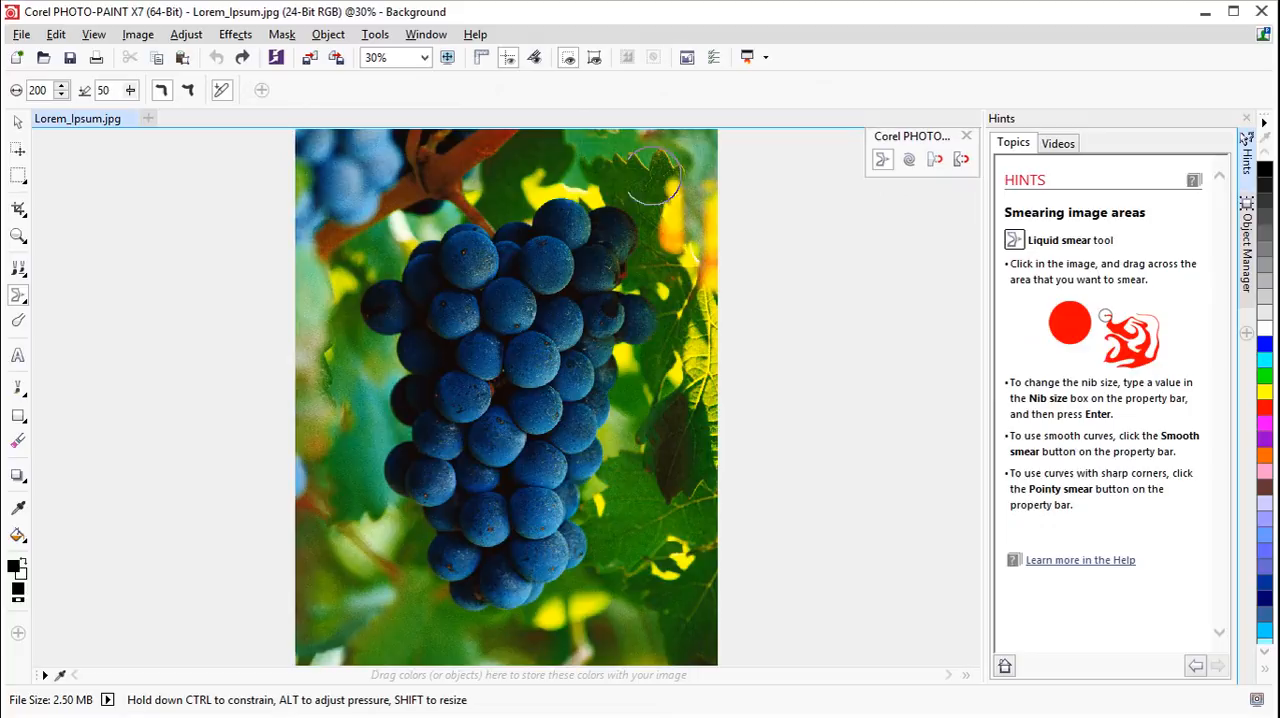
- Smear the top-left and left background and the area beside the grape cluster into wavy streaks
left_click_drag(650, 184, 700, 290)
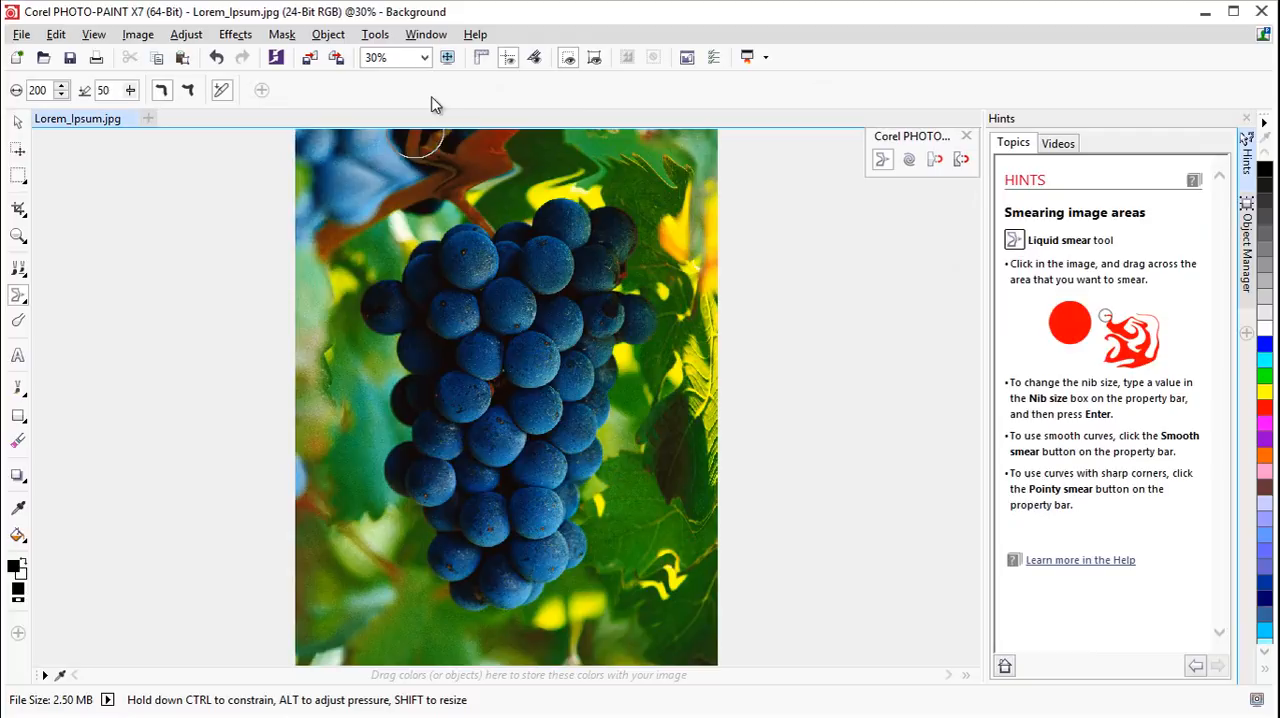
left_click_drag(420, 150, 330, 600)
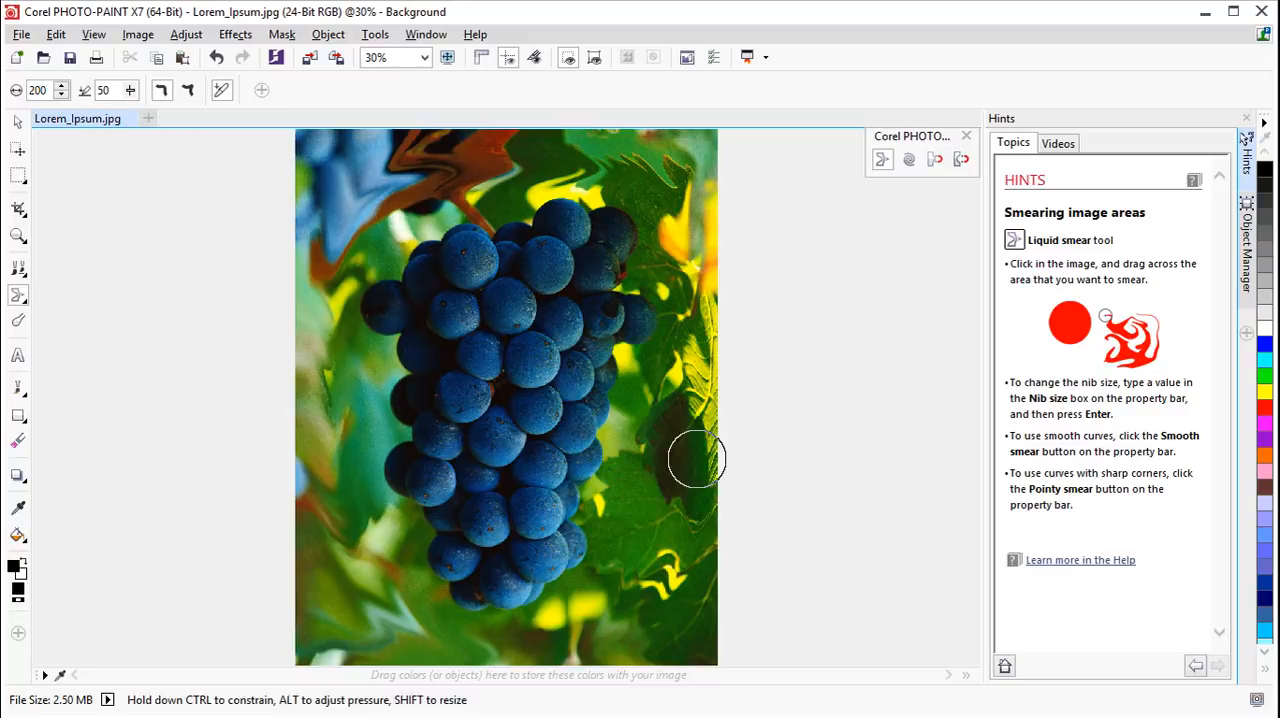
left_click_drag(698, 460, 730, 556)
type("310")
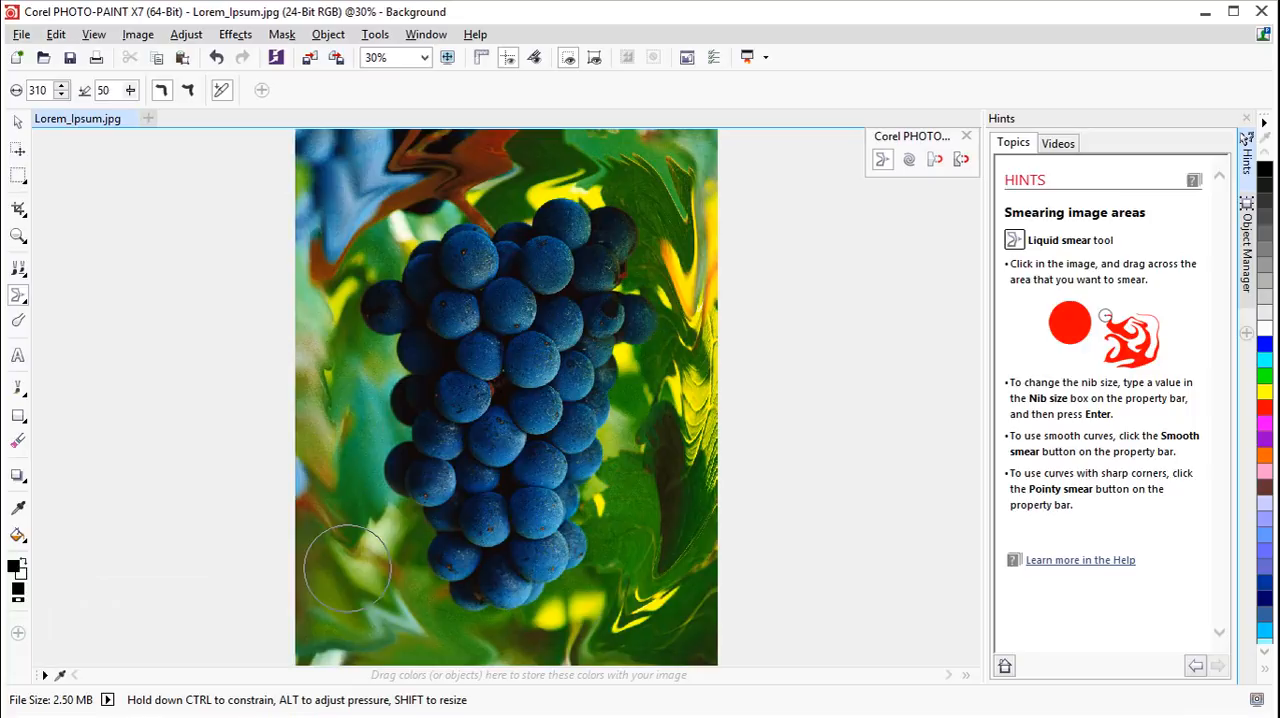
- Smear broad swirls along the lower left and bottom edge with the 352 nib
left_click_drag(348, 568, 580, 636)
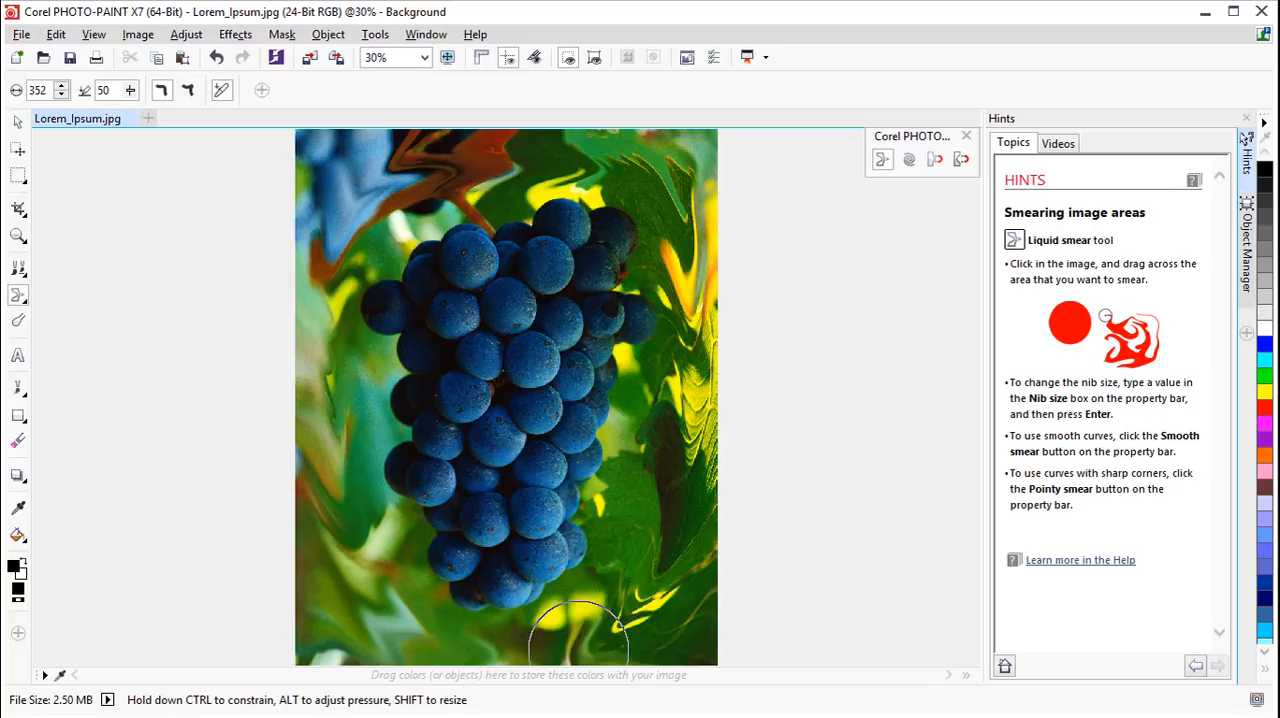
left_click_drag(580, 630, 350, 200)
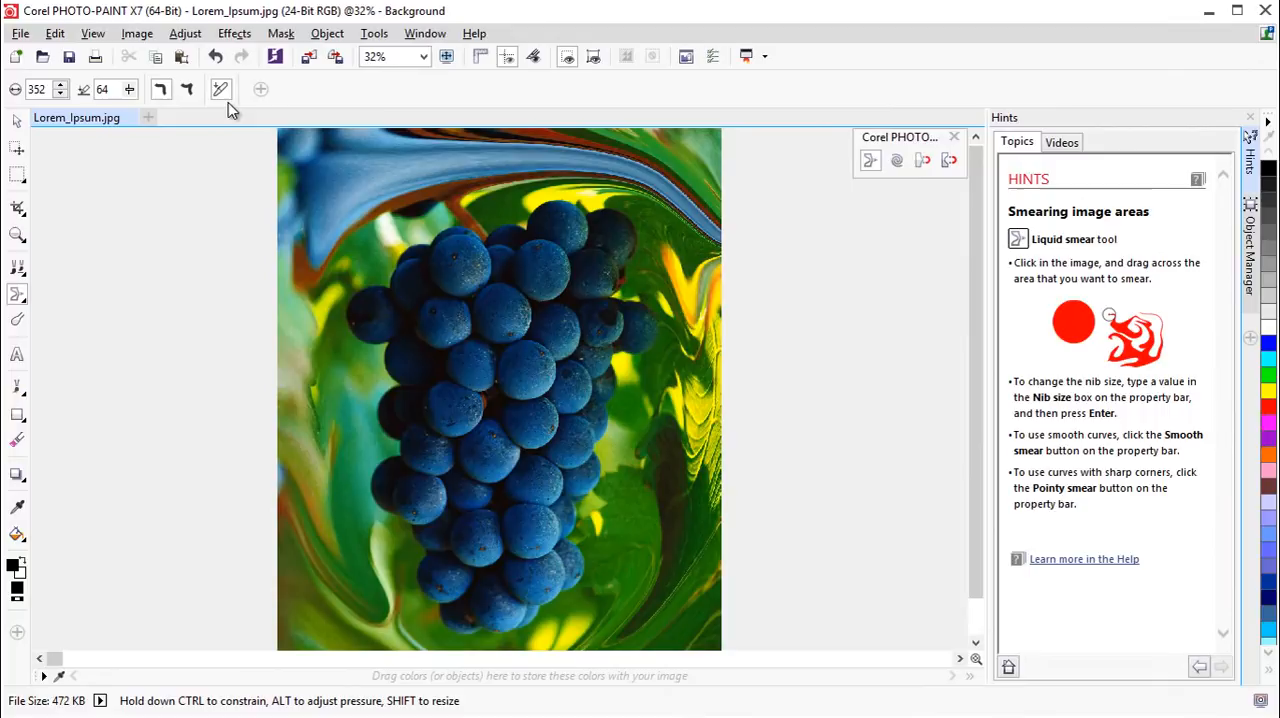
- Switch to Liquid Twirl for adding spiral effects
left_click(160, 88)
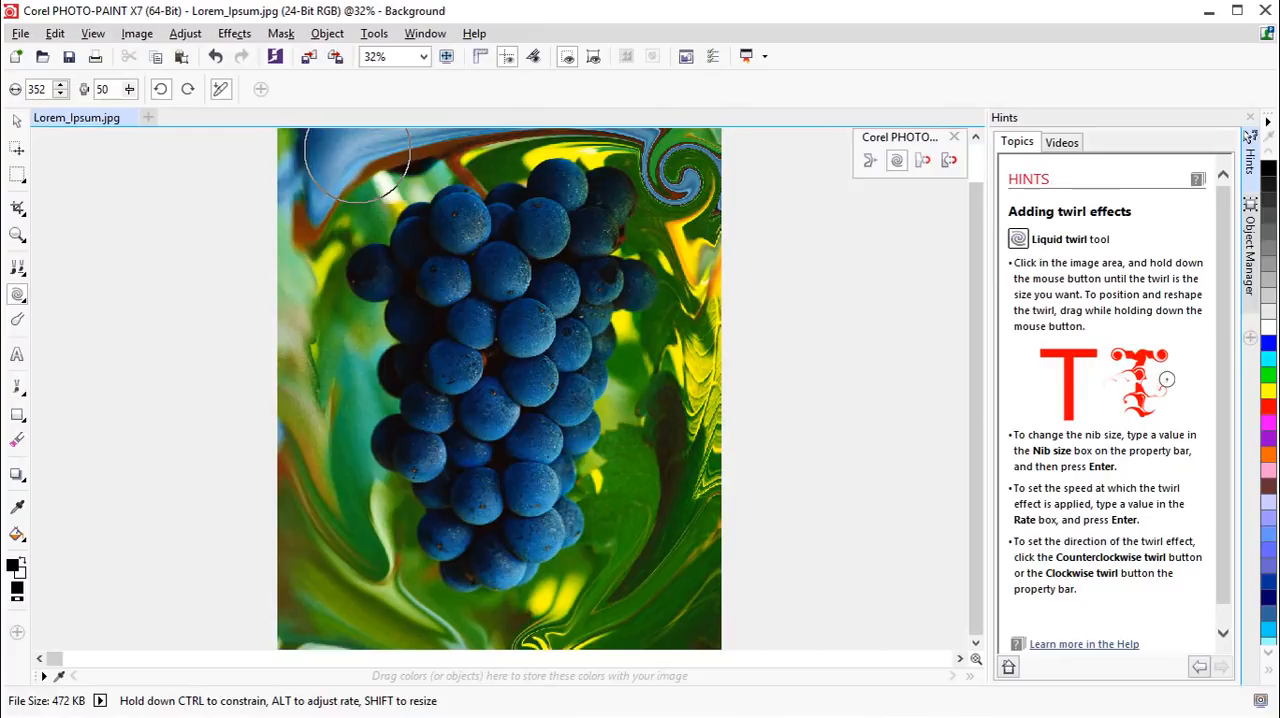
- Add twirl spirals on the left background, across the middle, at the lower left and top left
left_click(318, 518)
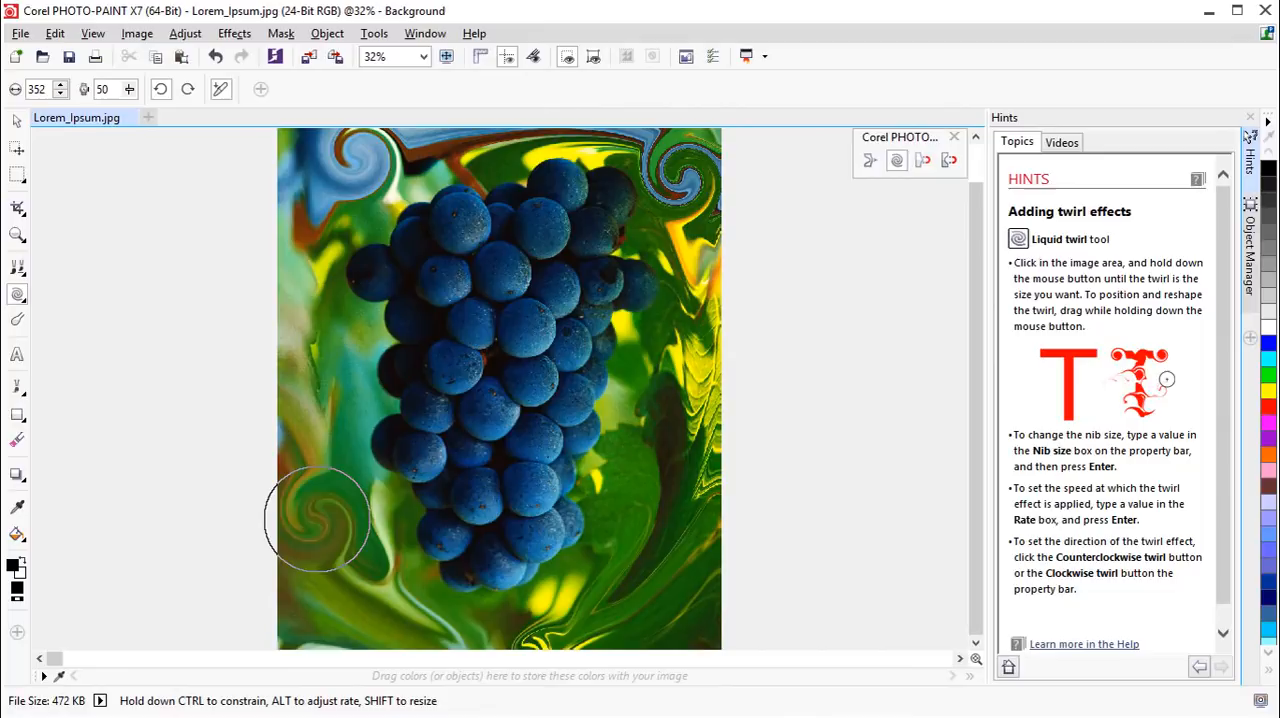
left_click_drag(318, 518, 670, 530)
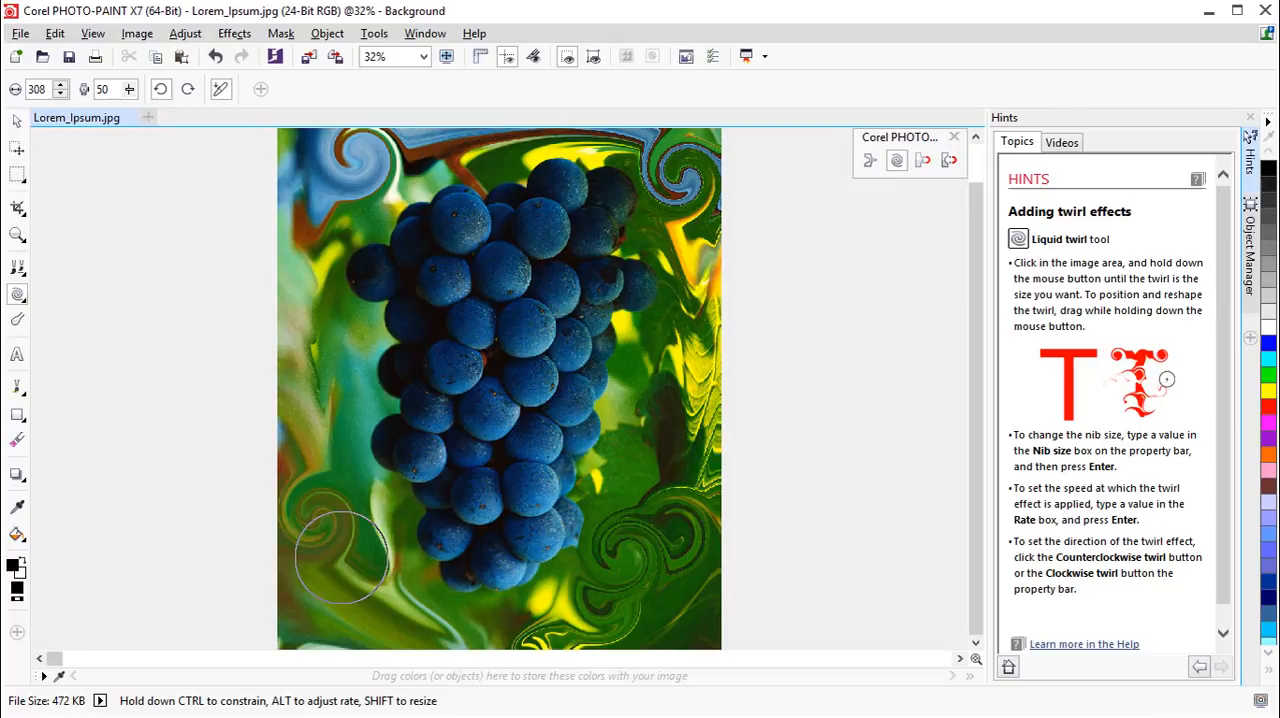
left_click_drag(340, 556, 336, 180)
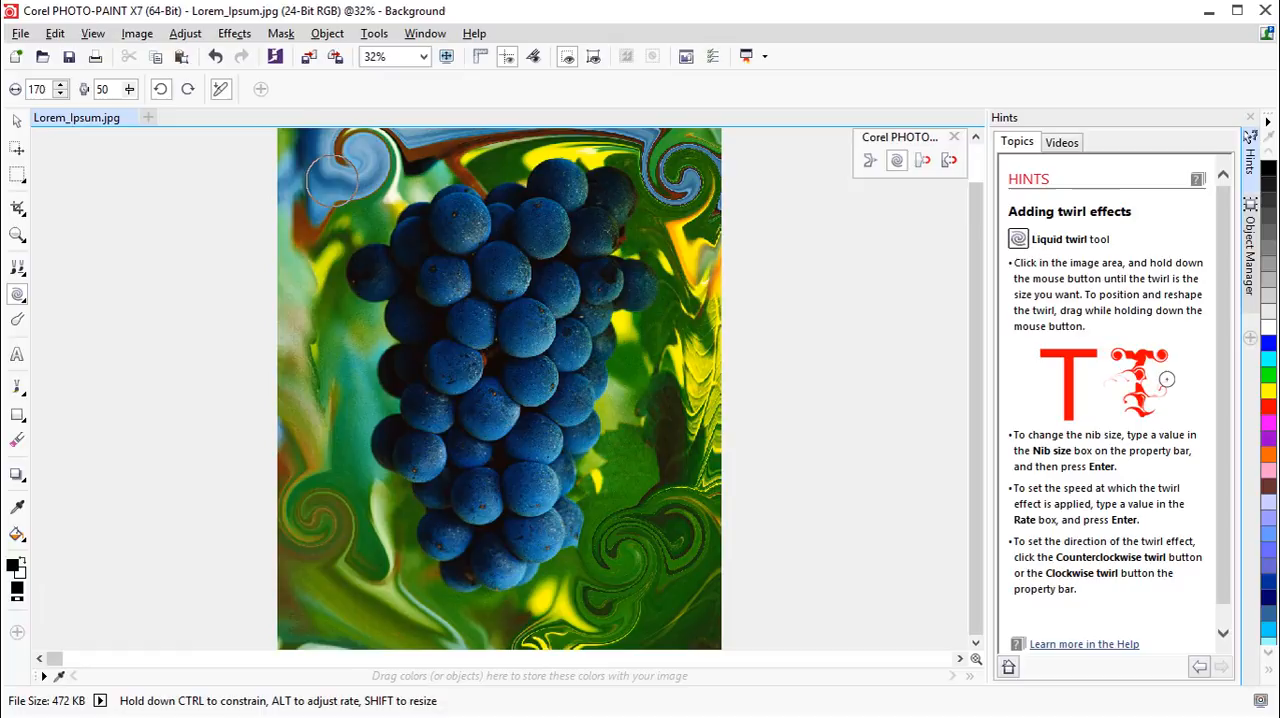
left_click(340, 176)
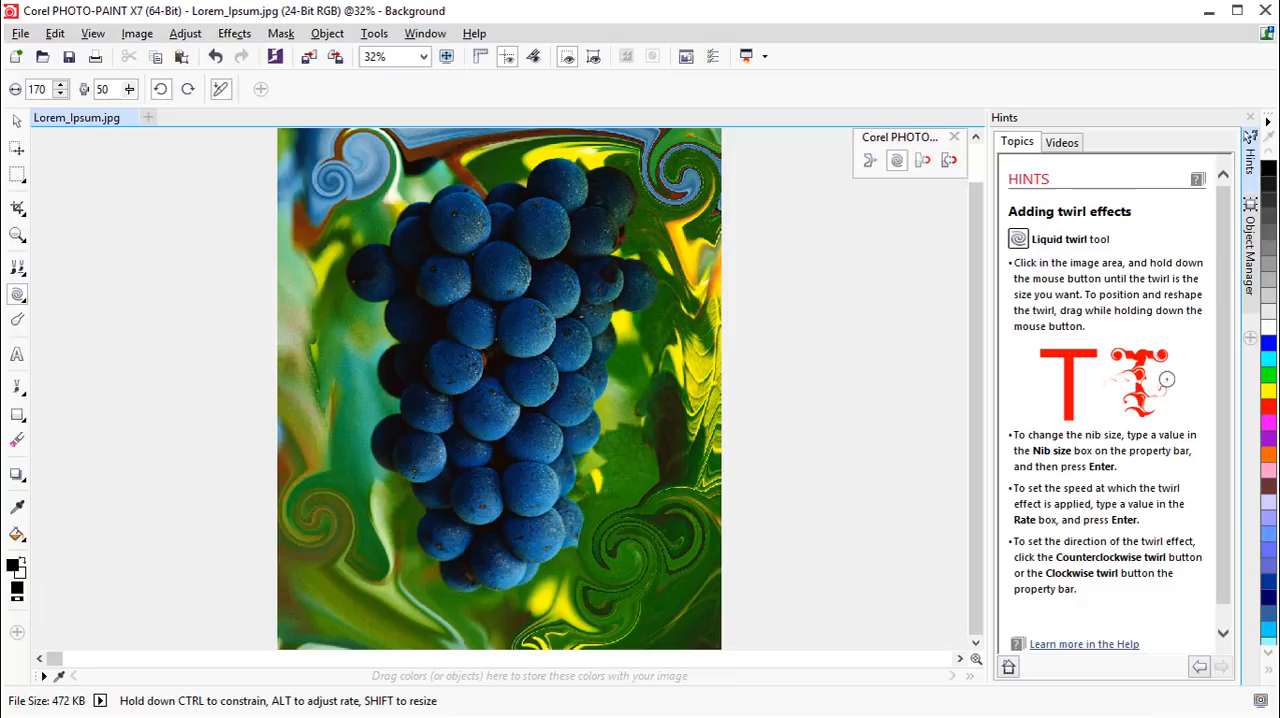
mouse_move(128, 88)
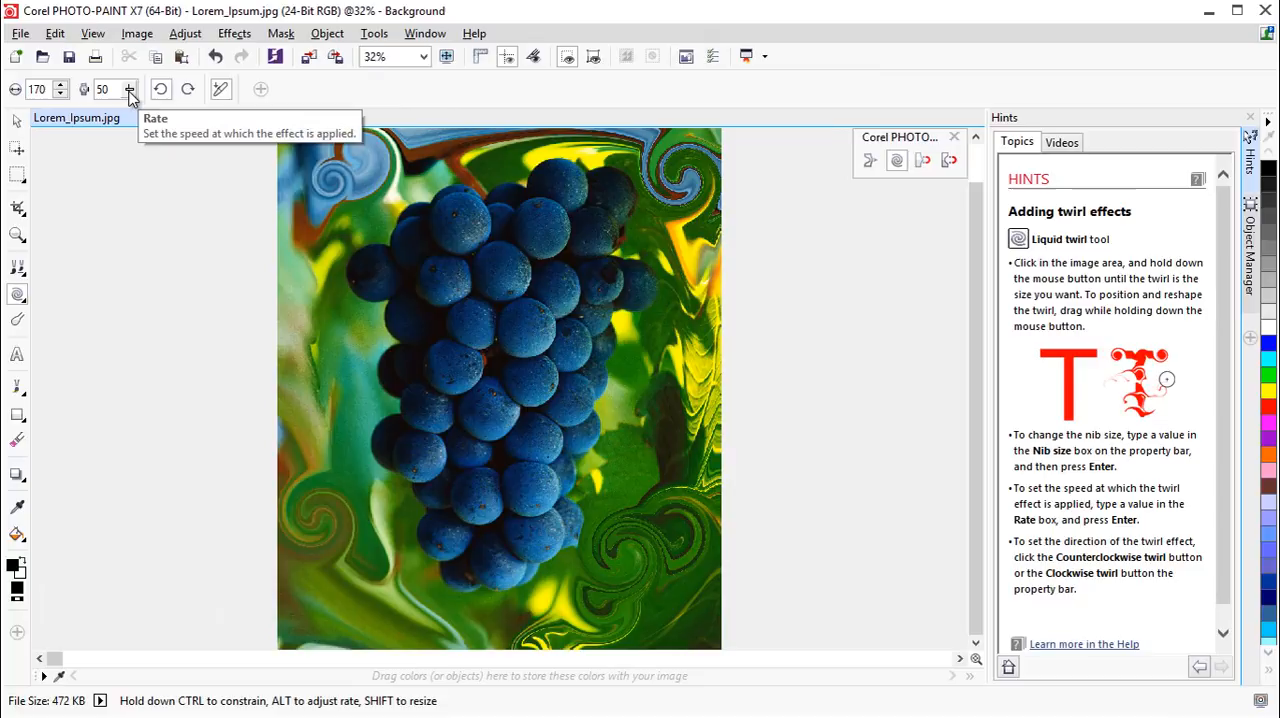
- Raise the twirl Rate to 99 for tighter spirals above the grapes
left_click(128, 88)
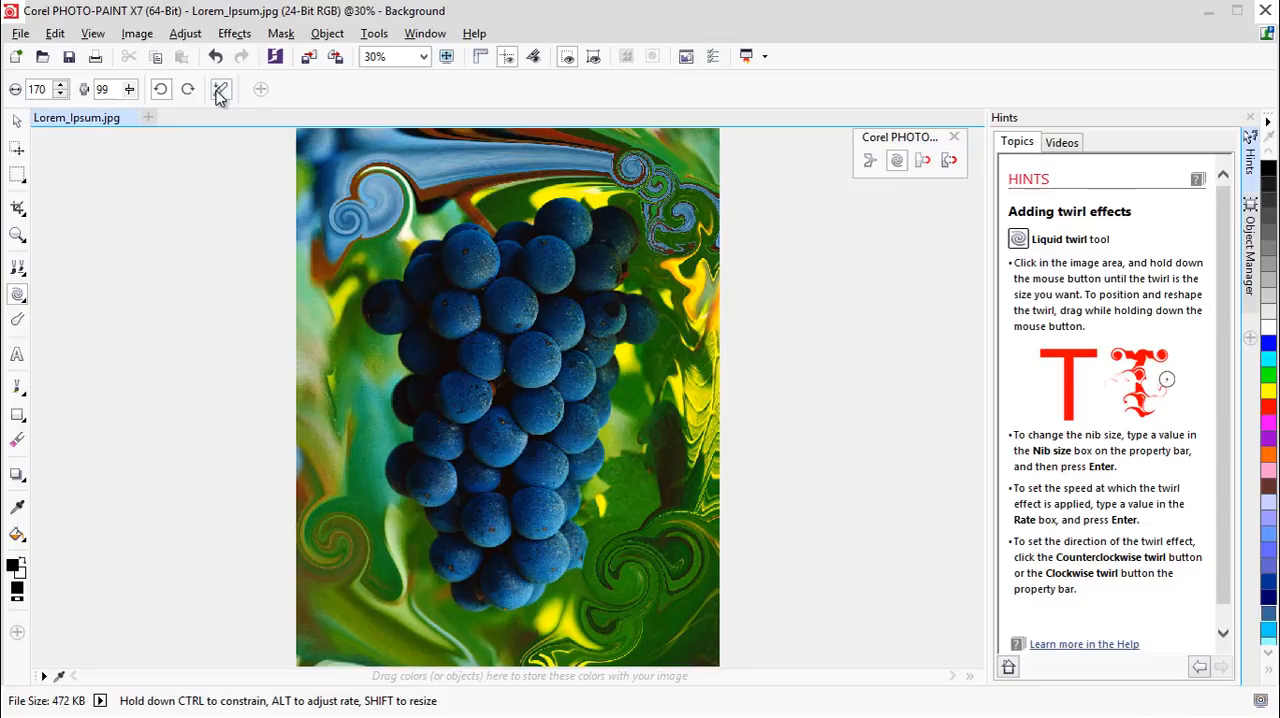
mouse_move(220, 90)
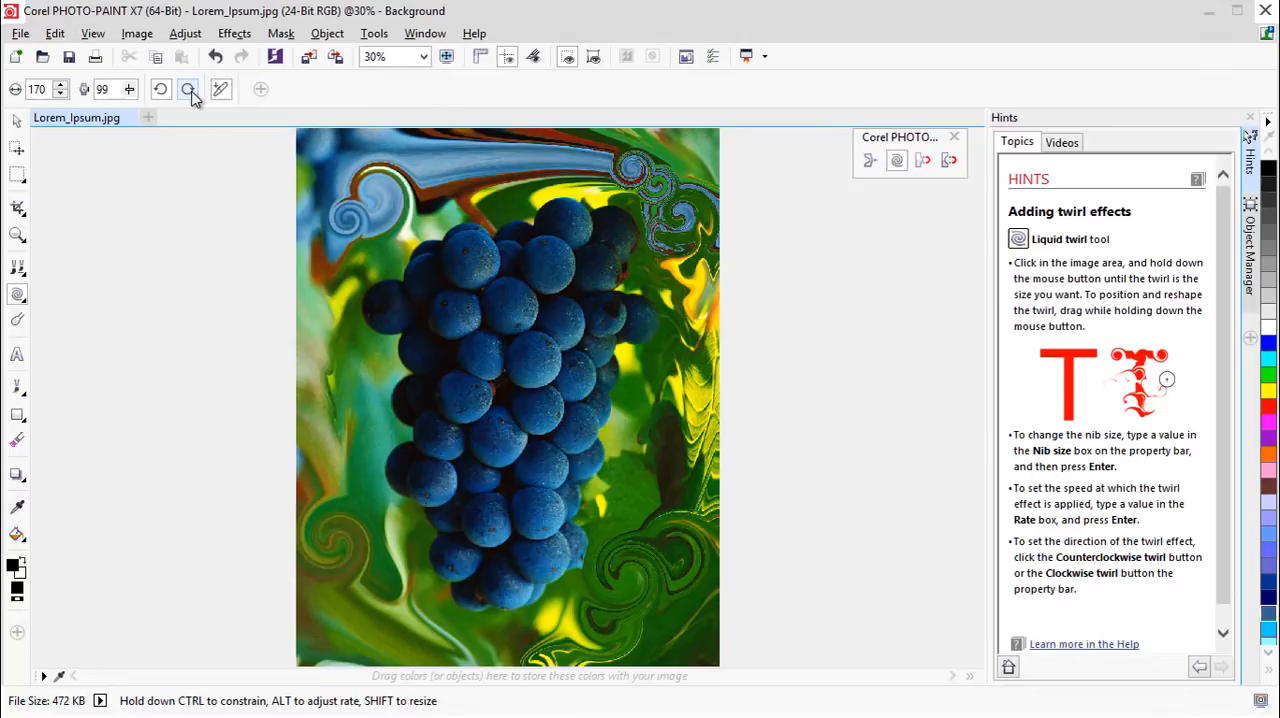
- Change the twirl direction and pull streaks on the left background with Liquid Attract
left_click(160, 88)
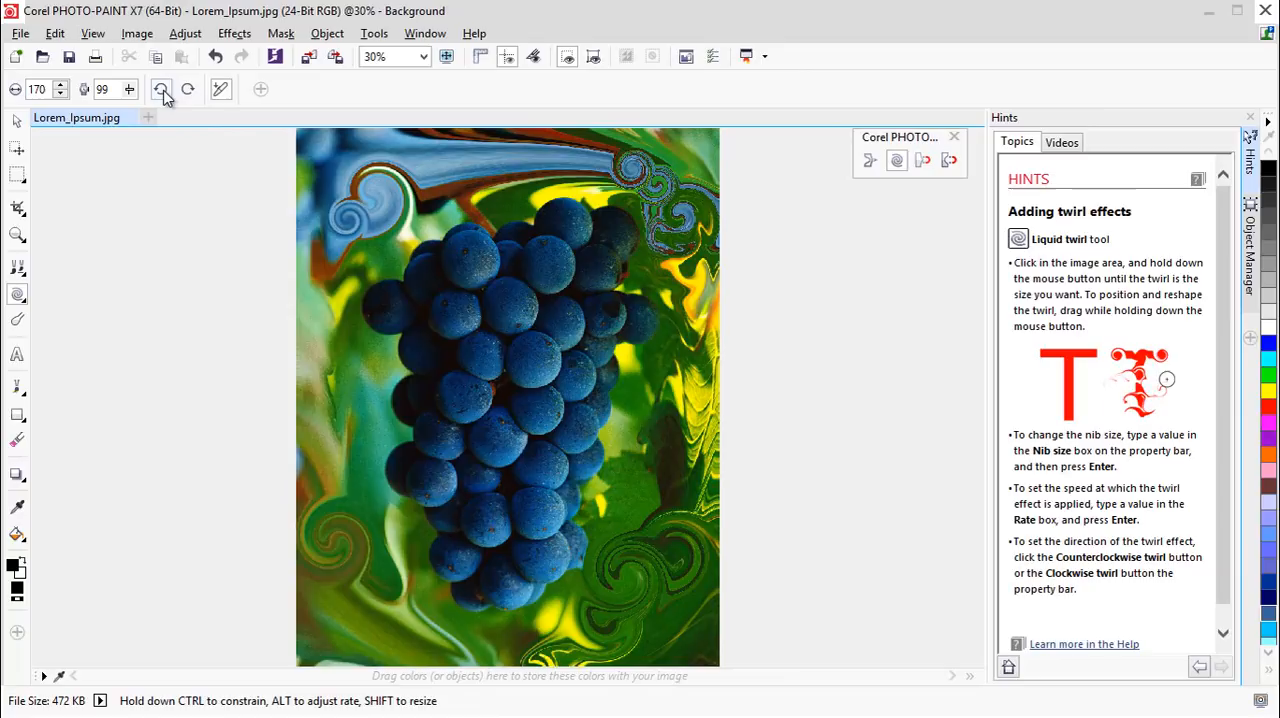
left_click(330, 520)
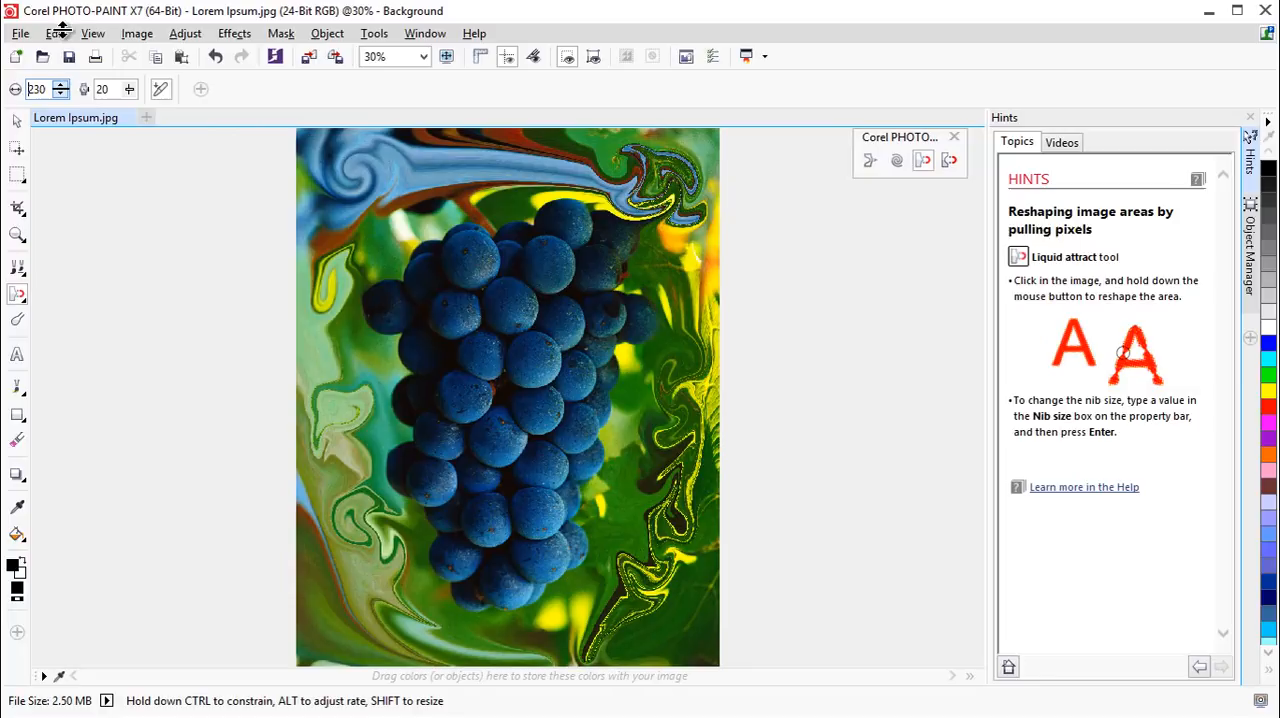
- Pinch the top grapes inward, then push the middle grapes into flat bulges with Liquid Repel
left_click(496, 324)
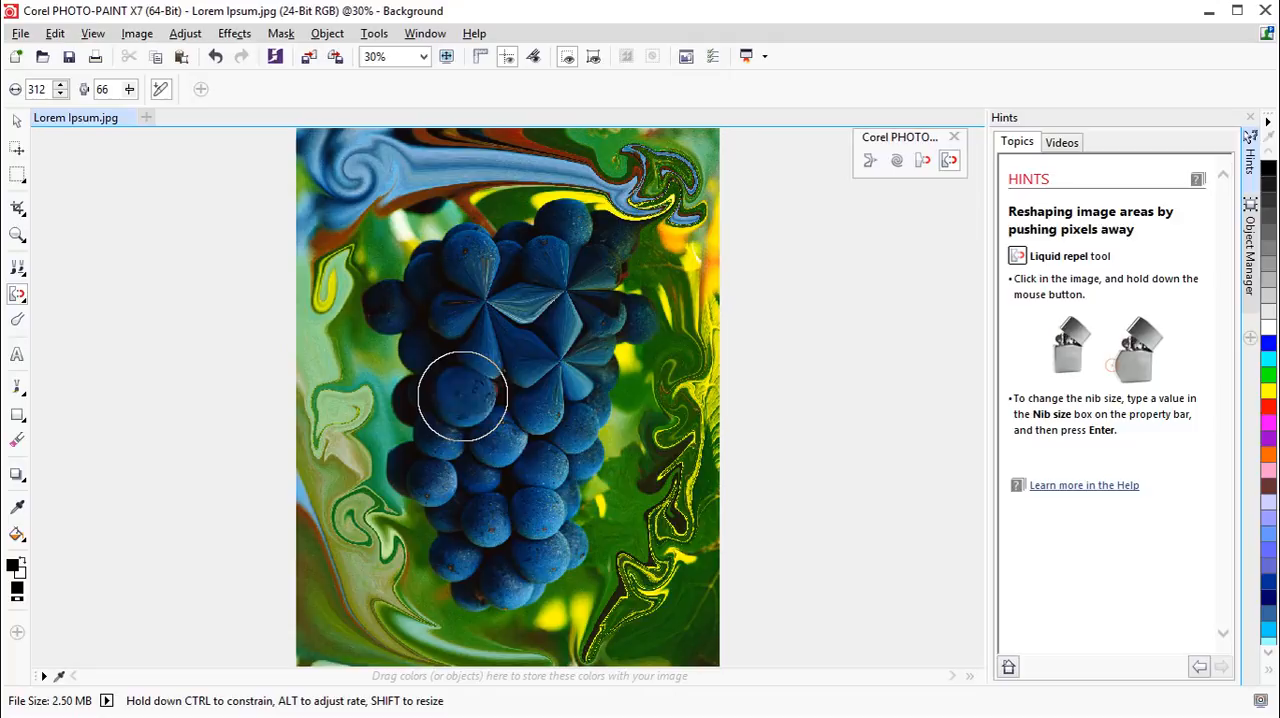
left_click_drag(462, 396, 796, 504)
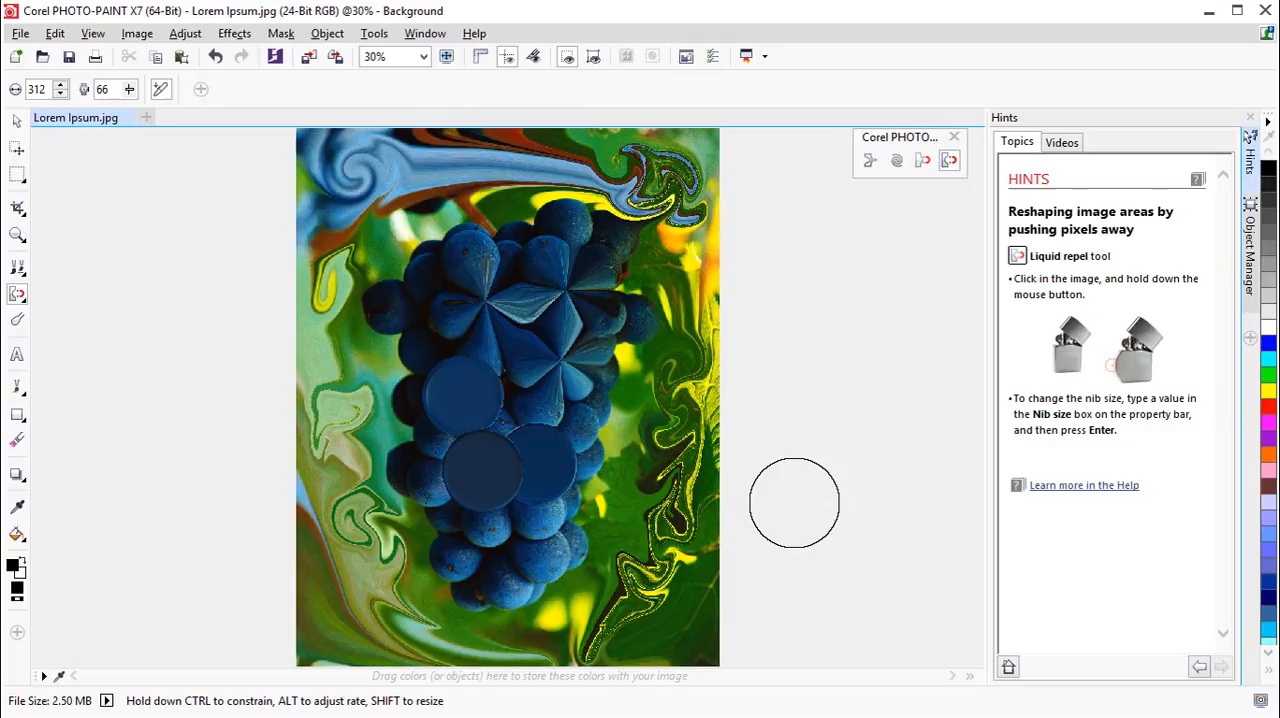